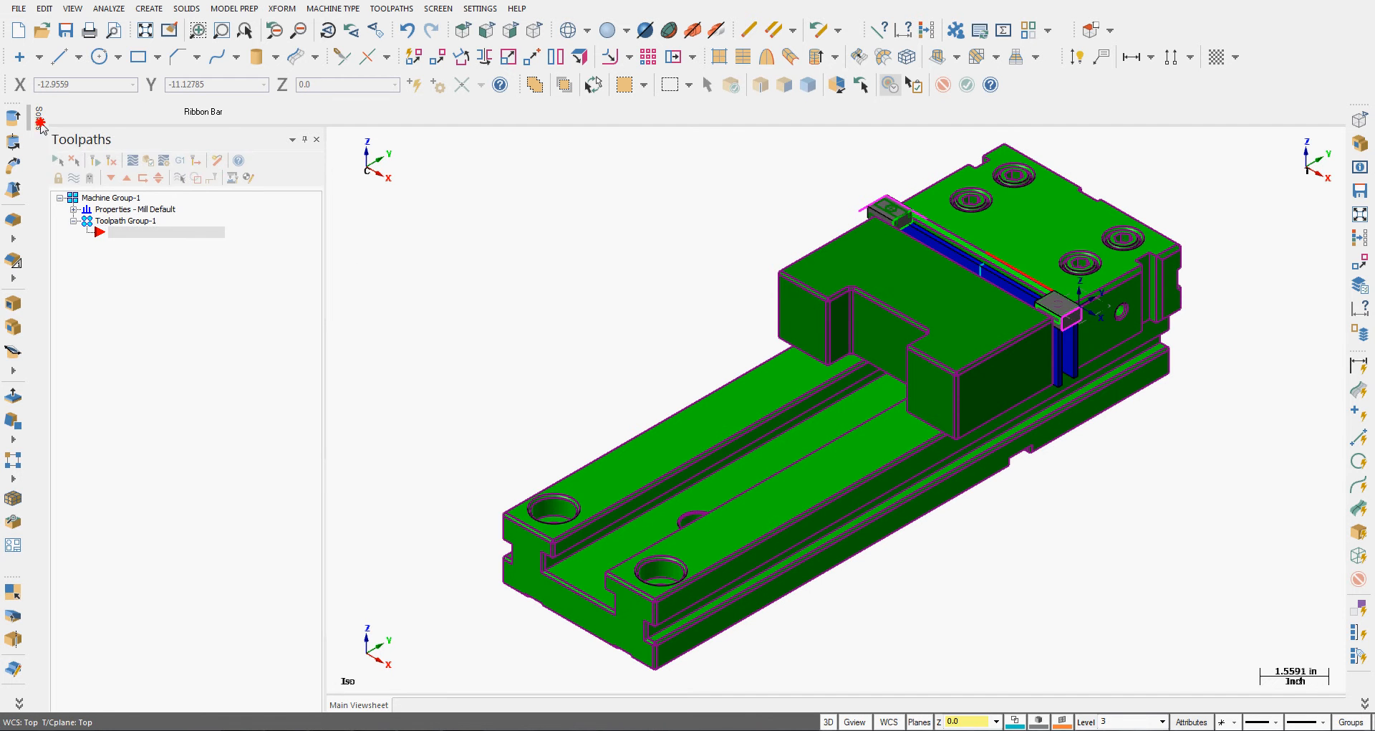
Step: Start a Solids Boolean operation and pick the vise as the target body
left_click(43, 117)
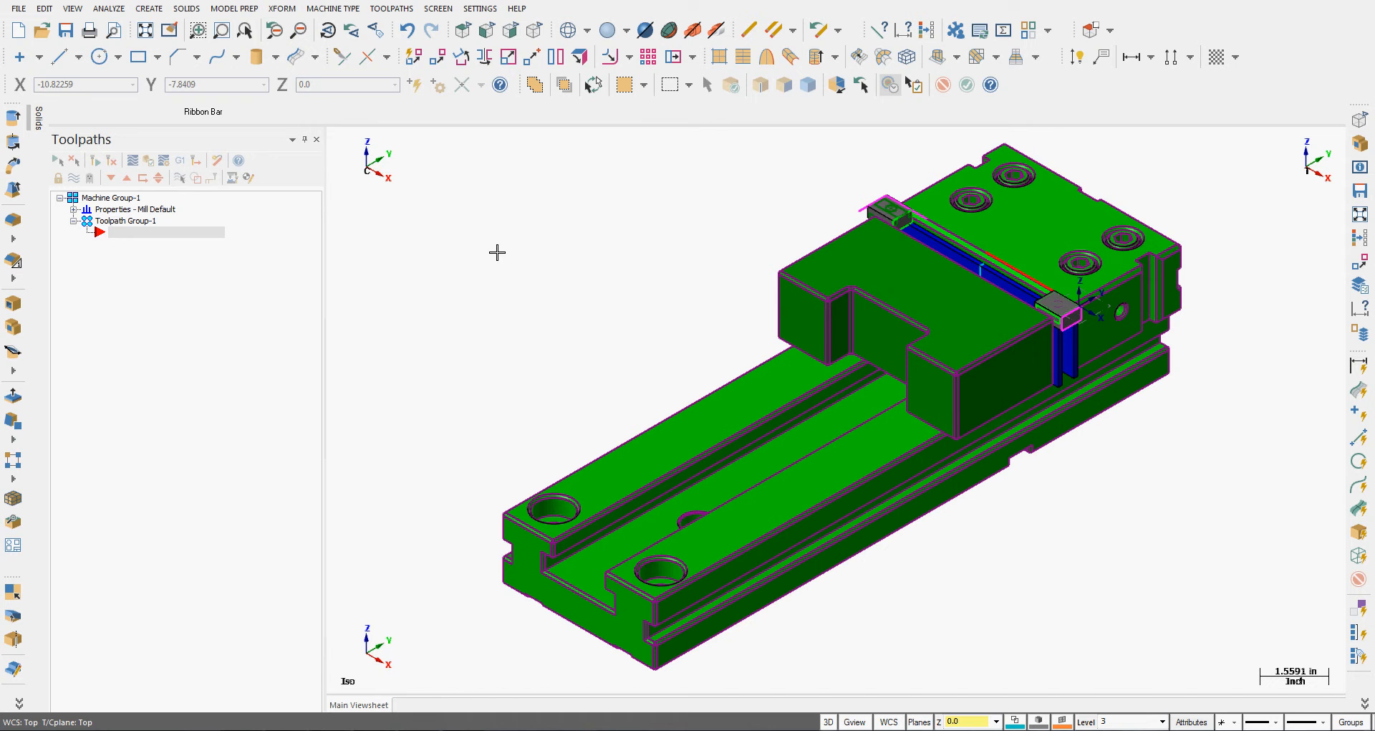
mouse_move(443, 250)
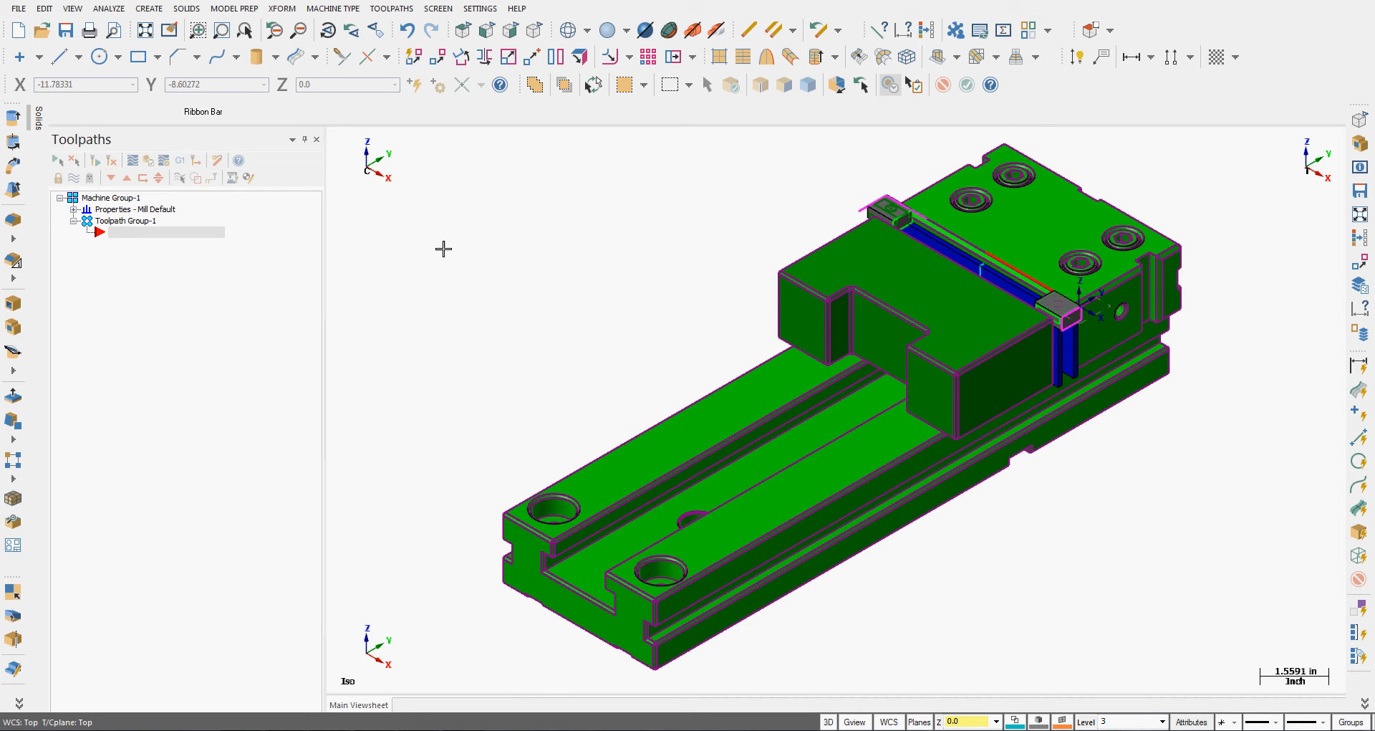
mouse_move(186, 8)
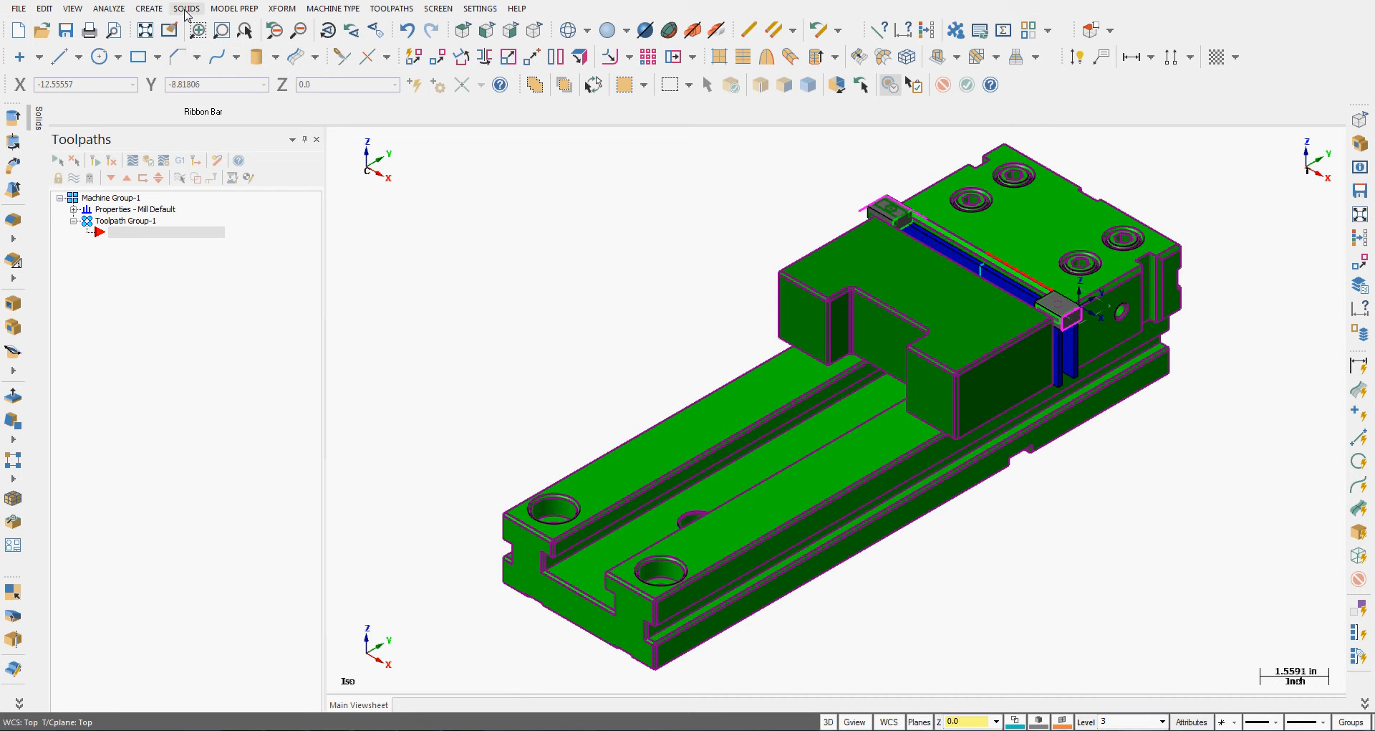
left_click(186, 8)
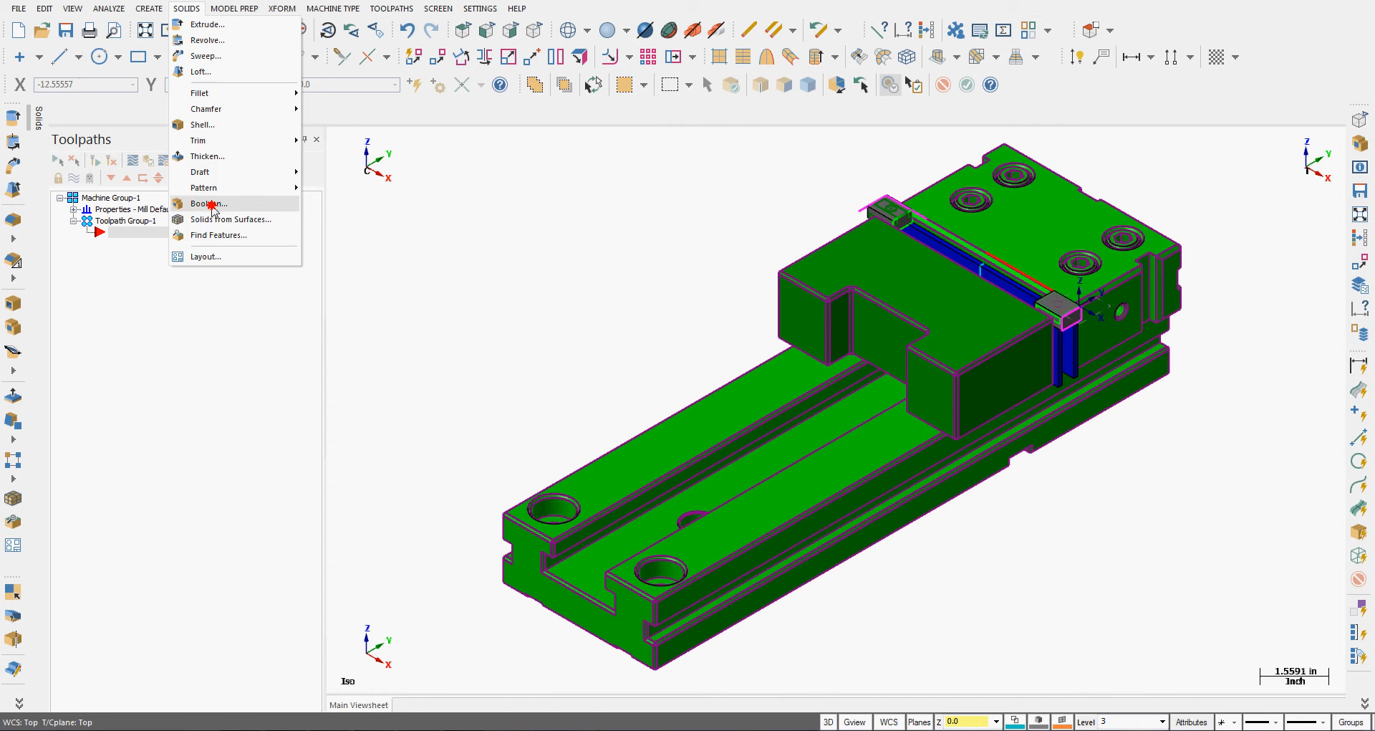
left_click(209, 202)
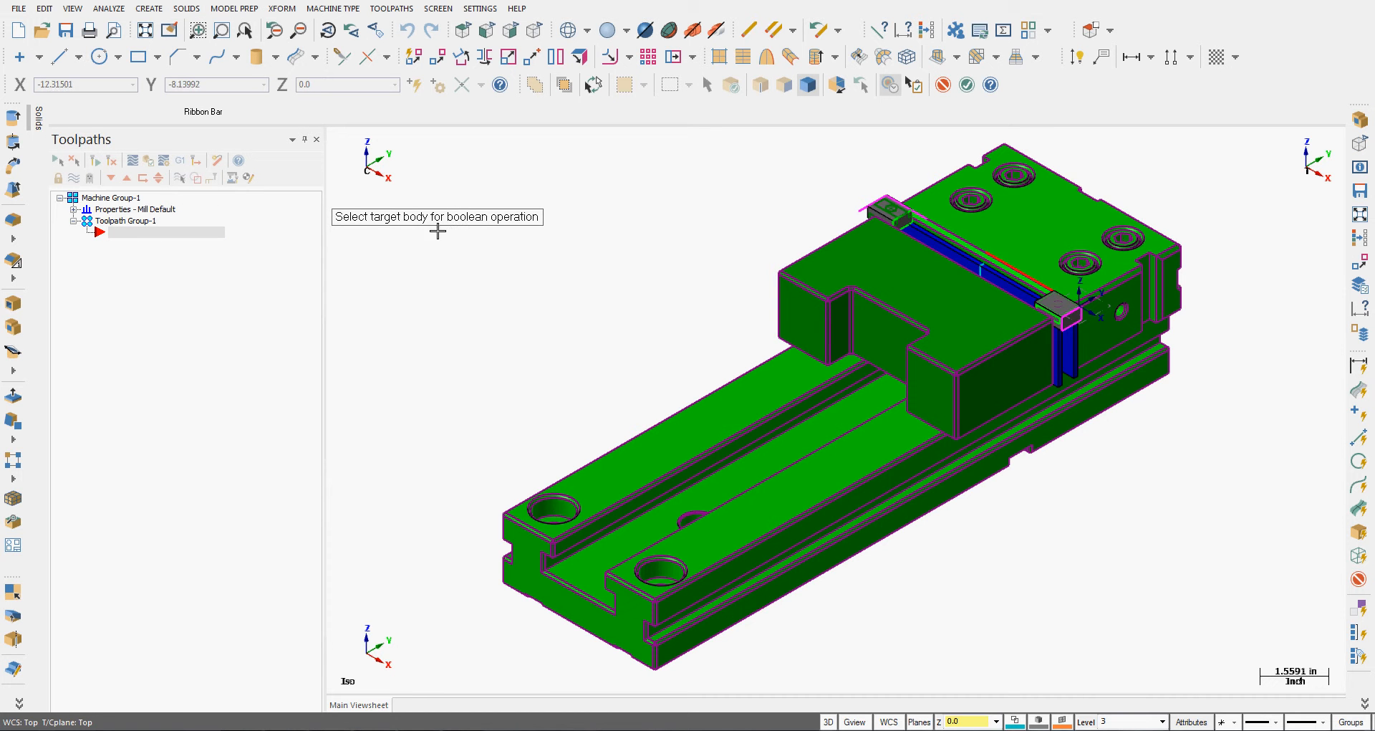
mouse_move(468, 222)
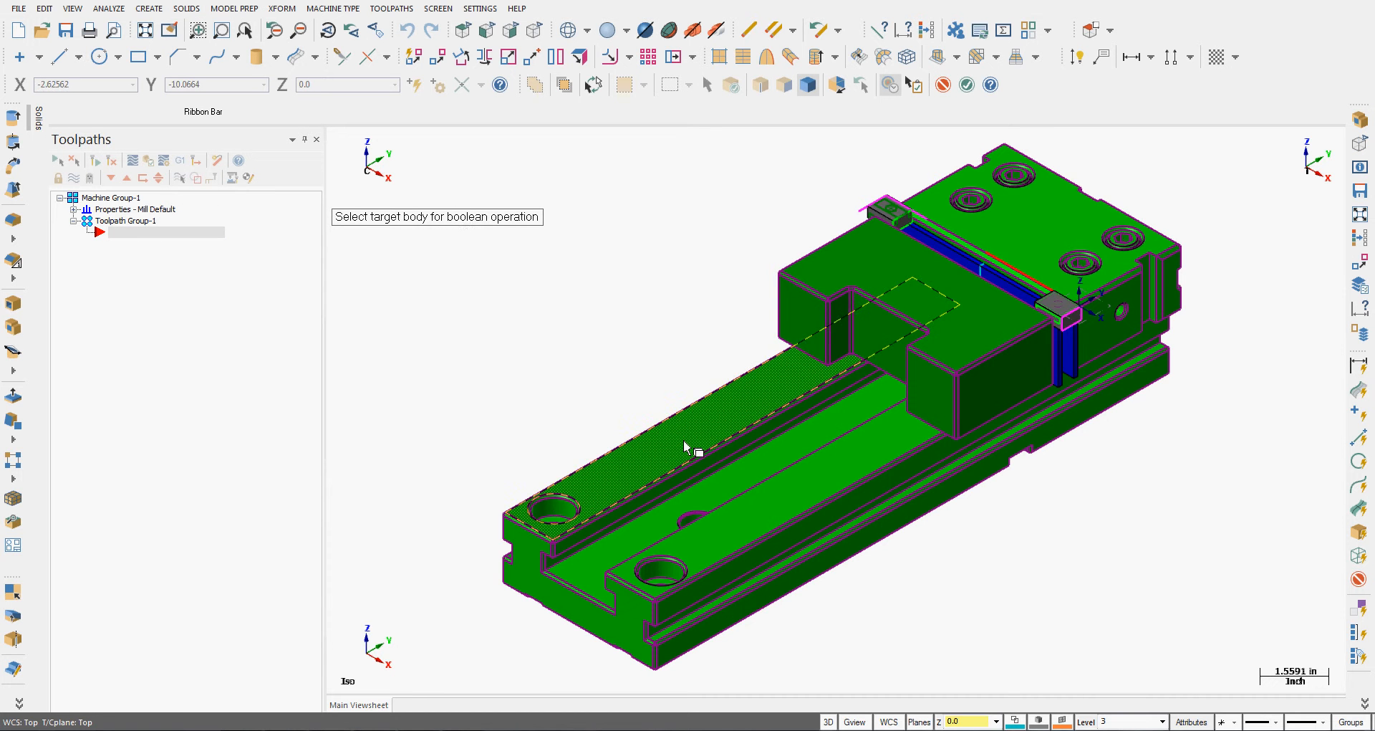
left_click(693, 447)
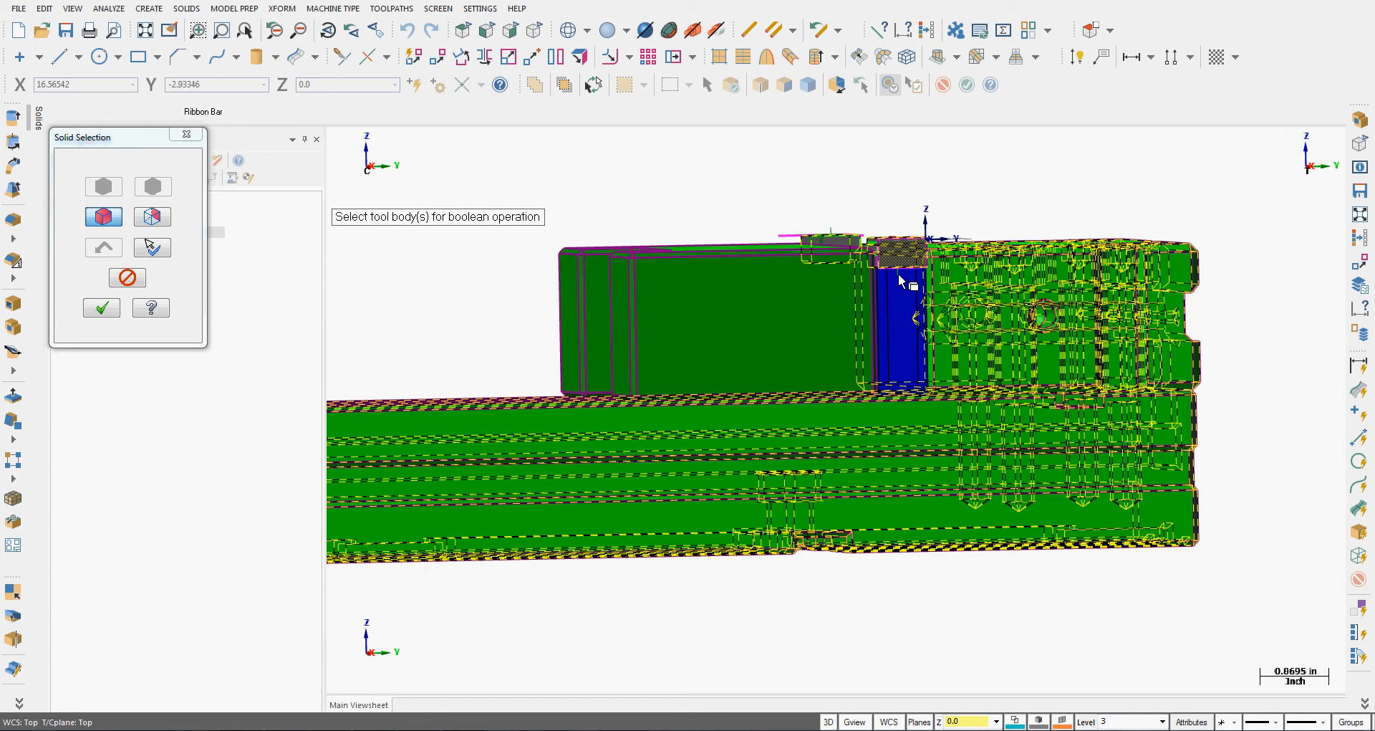
mouse_move(886, 316)
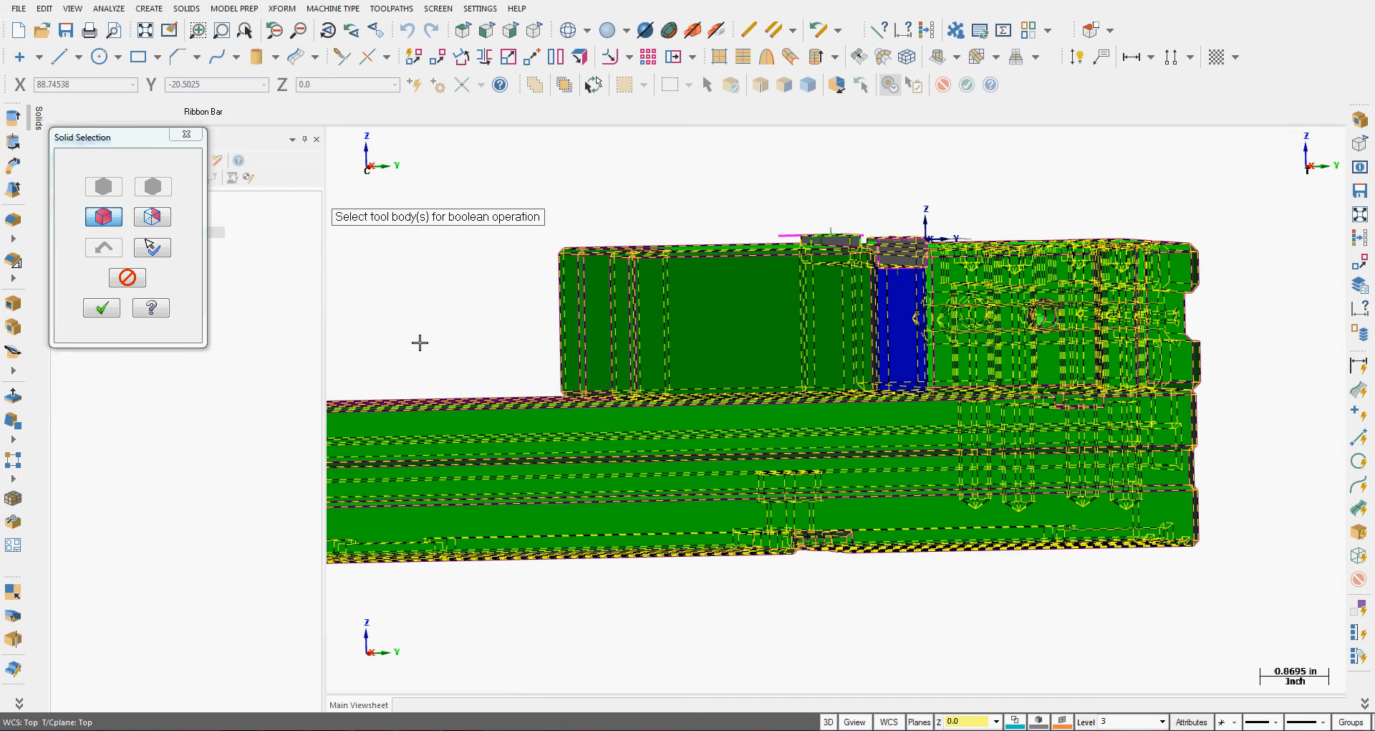
mouse_move(102, 308)
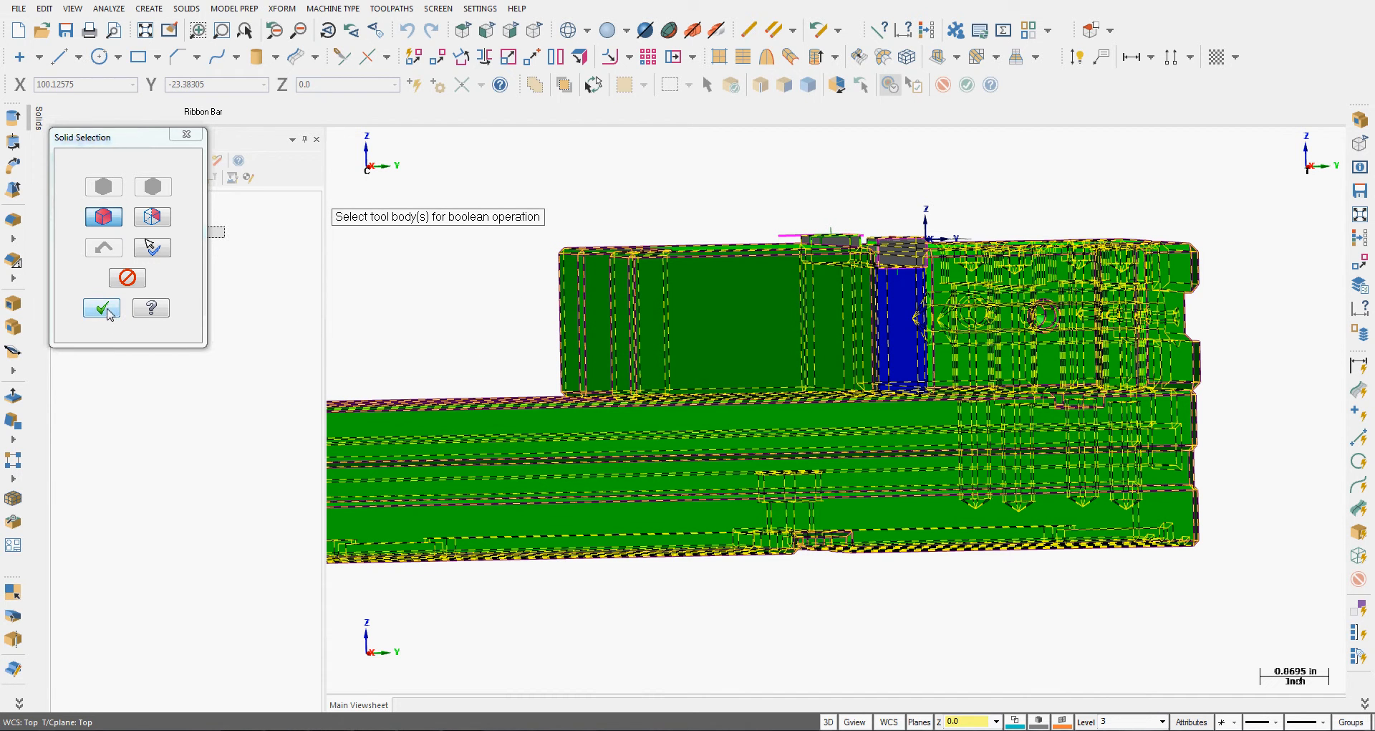
Step: Confirm the parallels and T-nuts as tool bodies and apply Boolean Add into one Vise solid
left_click(102, 308)
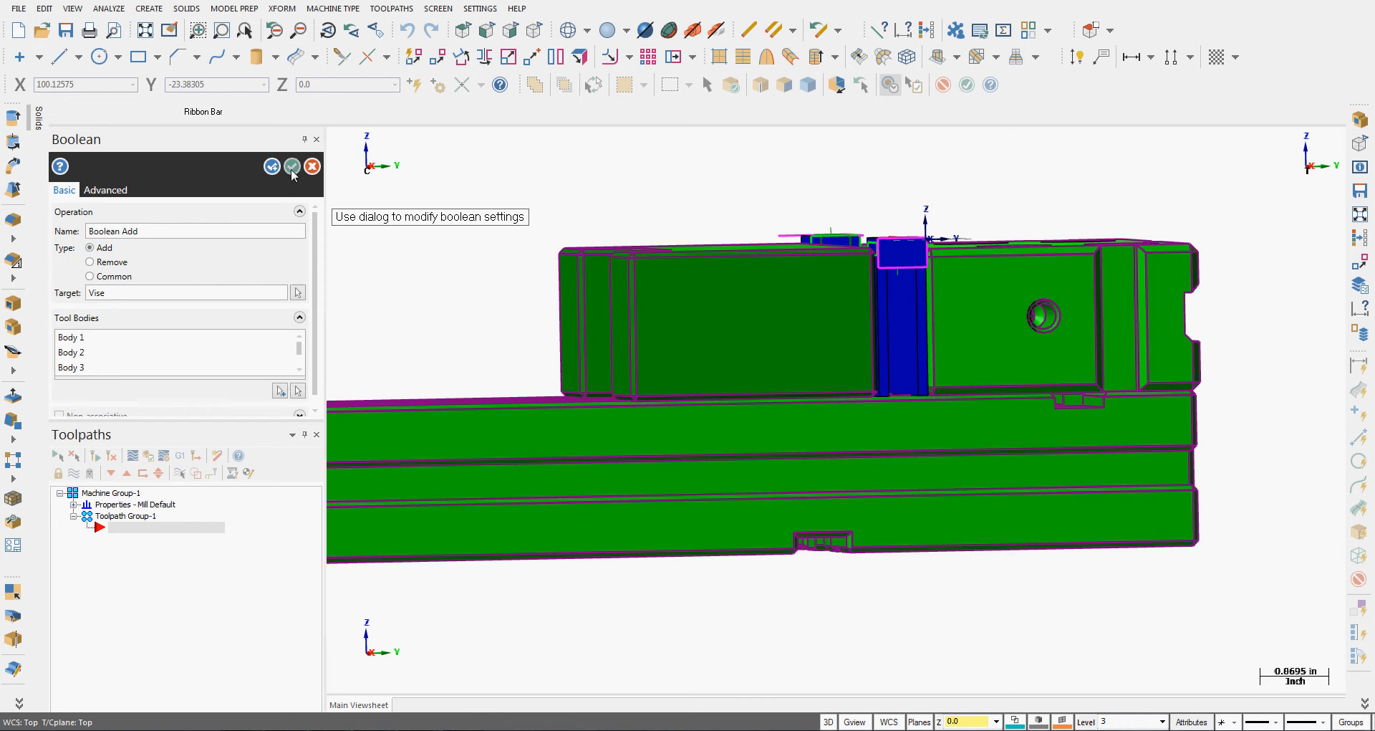
left_click(293, 167)
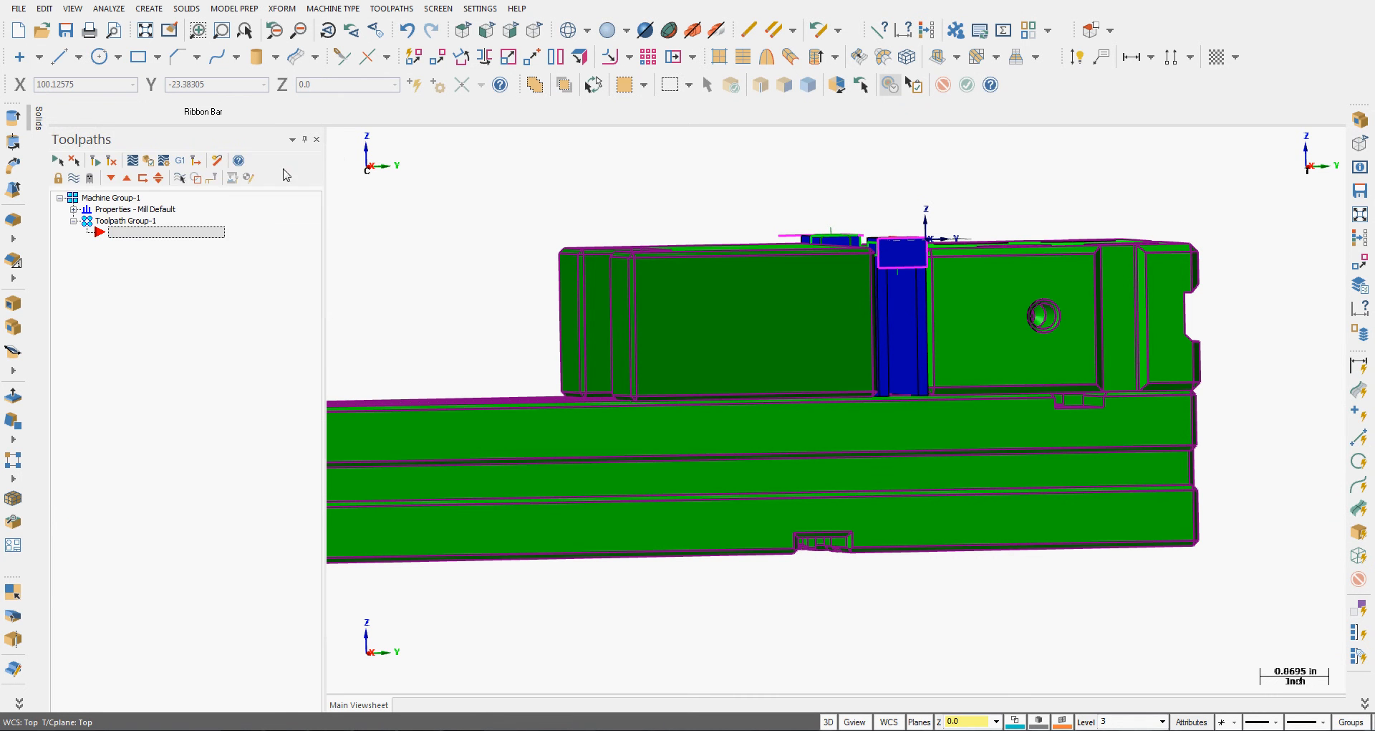
left_click(39, 111)
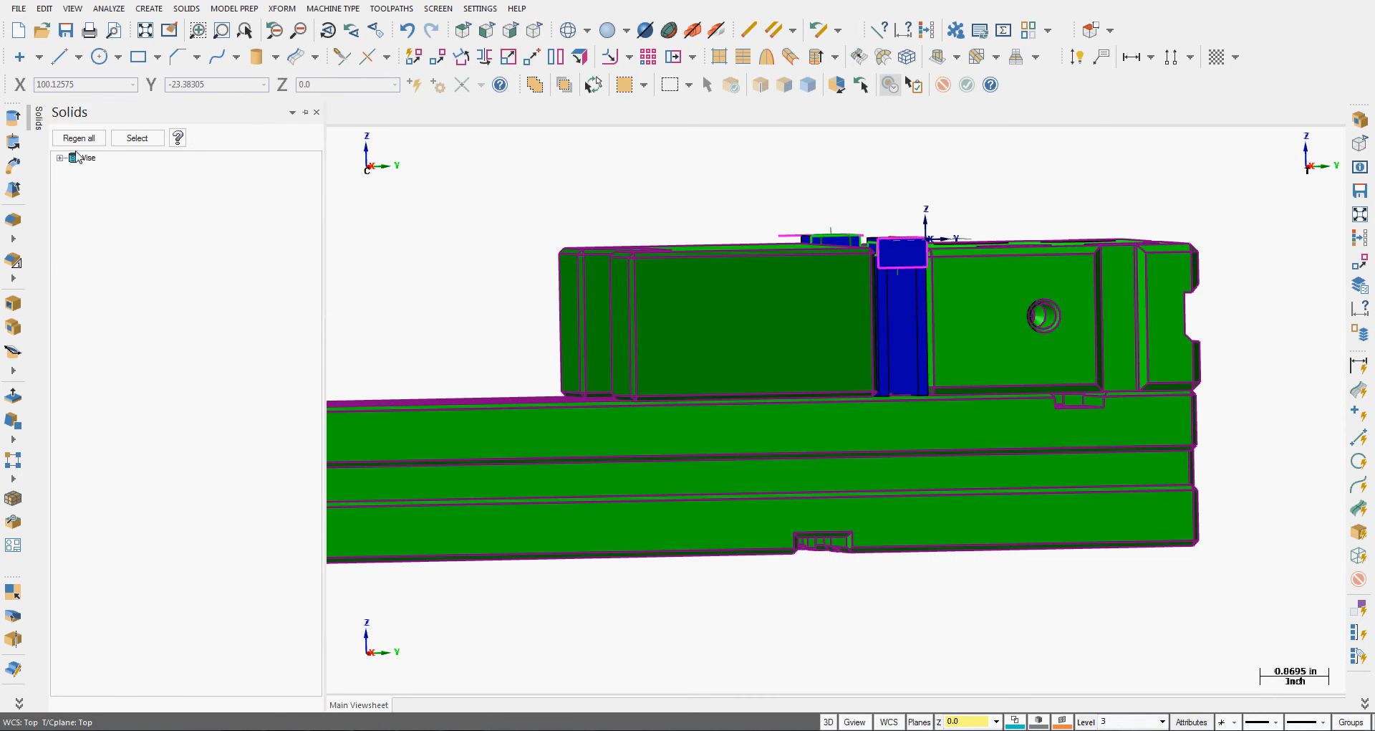
left_click(59, 158)
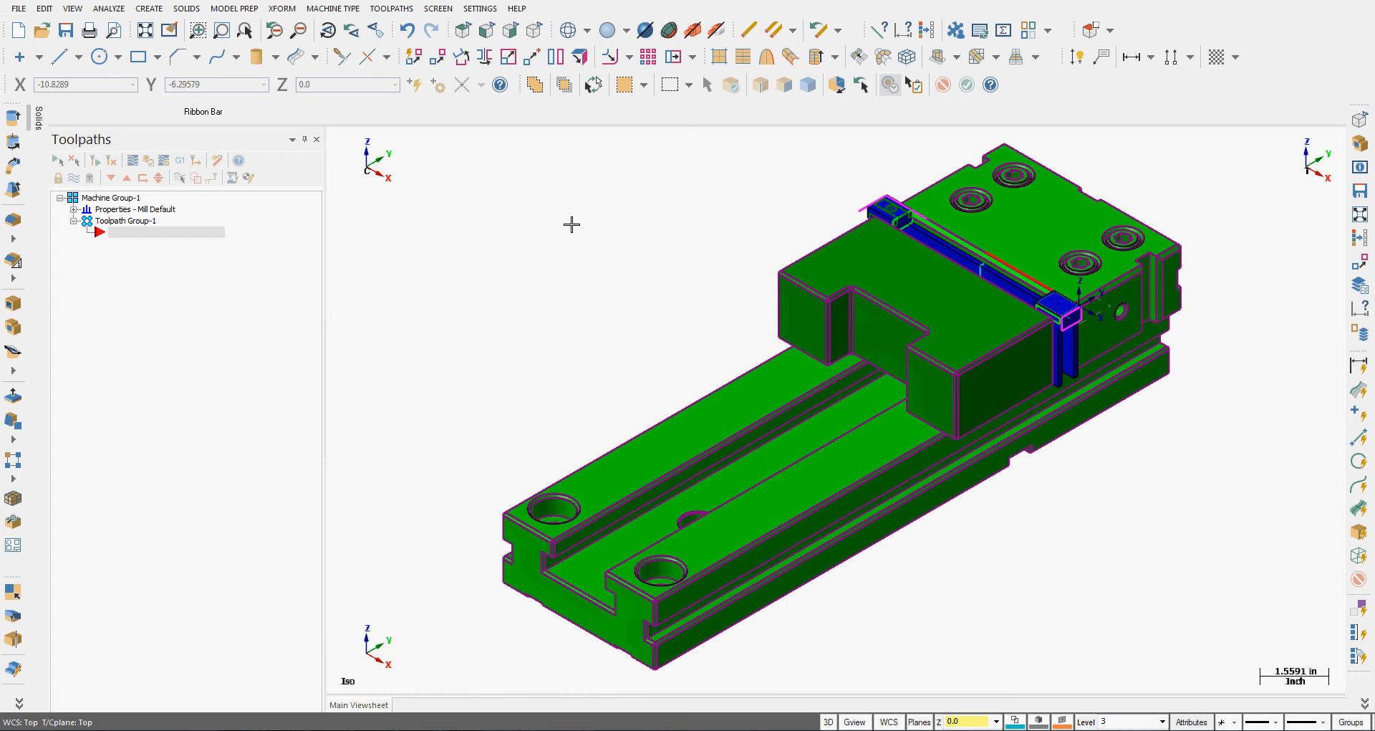
Step: Set the stock shape to Solid using the merged vise, with Display and Fit screen on
left_click(75, 209)
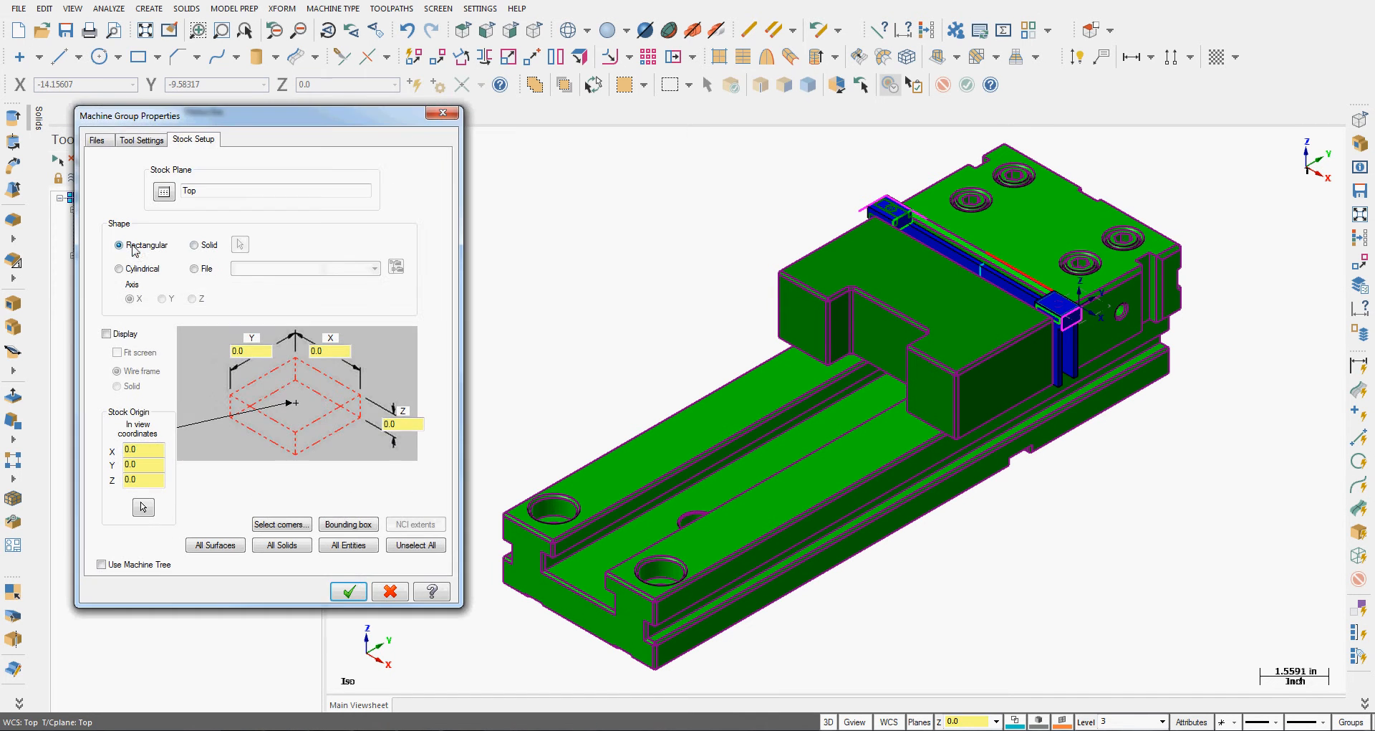
left_click(194, 245)
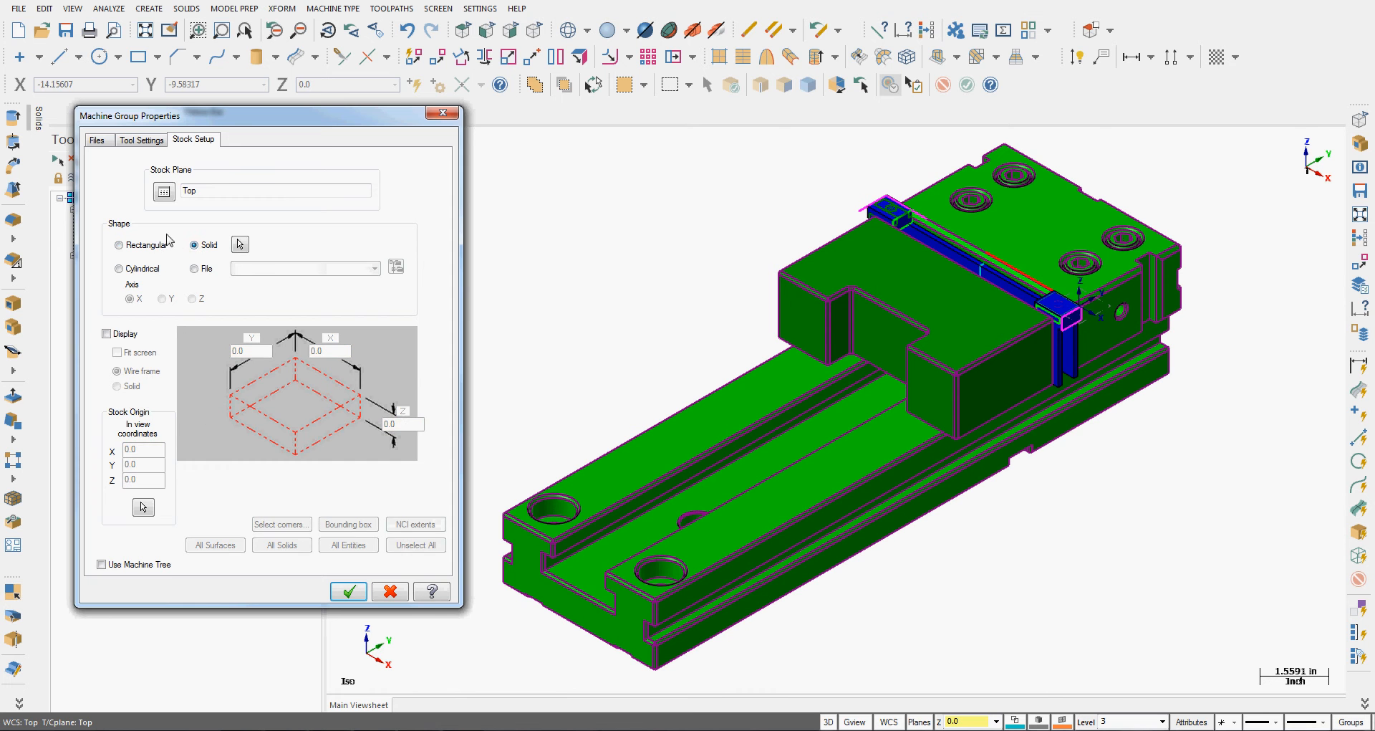
left_click(347, 589)
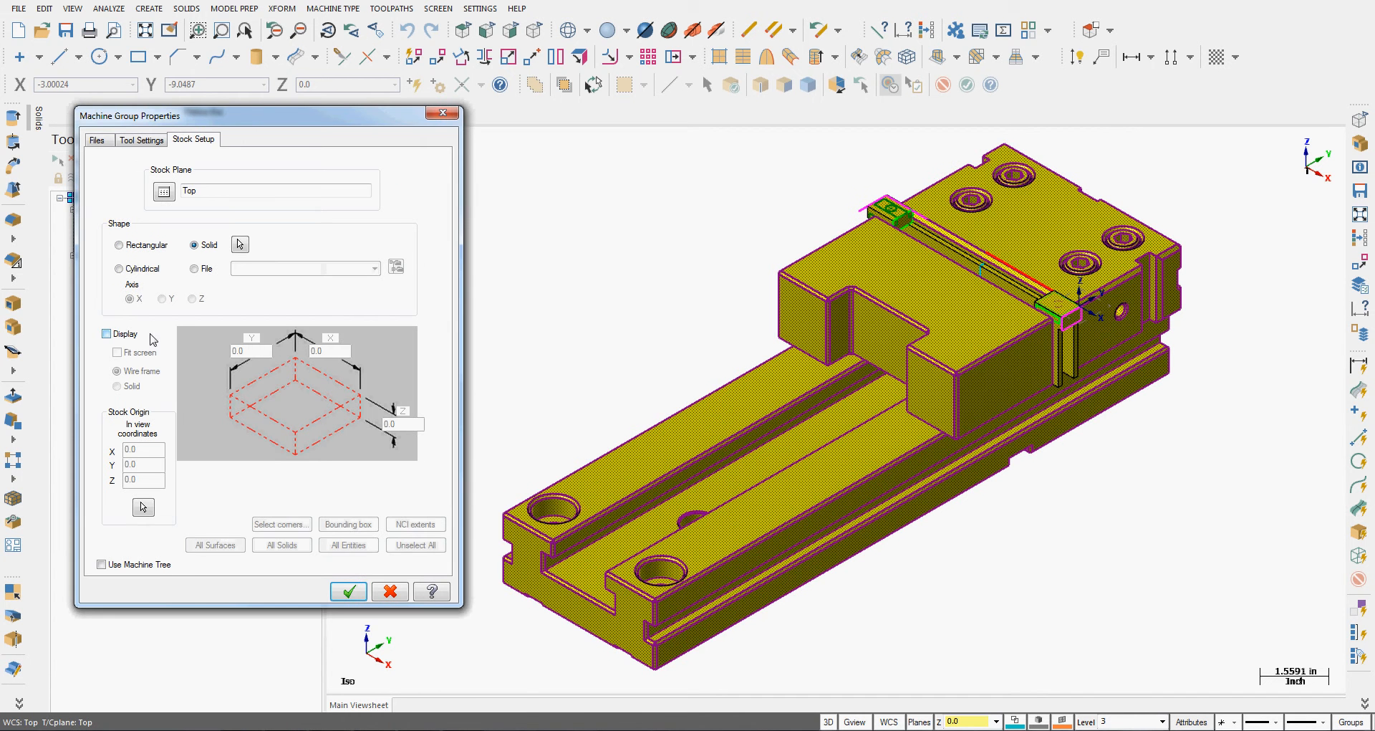
left_click(106, 333)
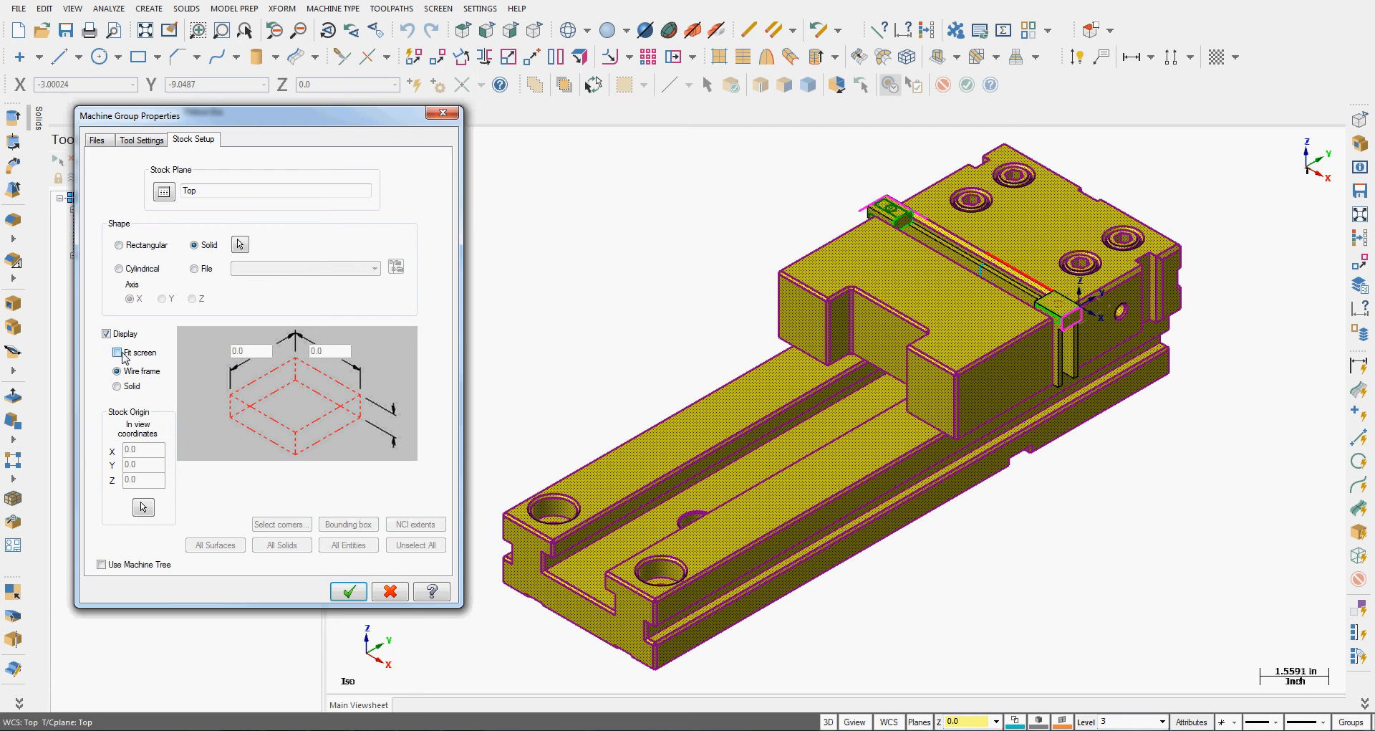
left_click(118, 352)
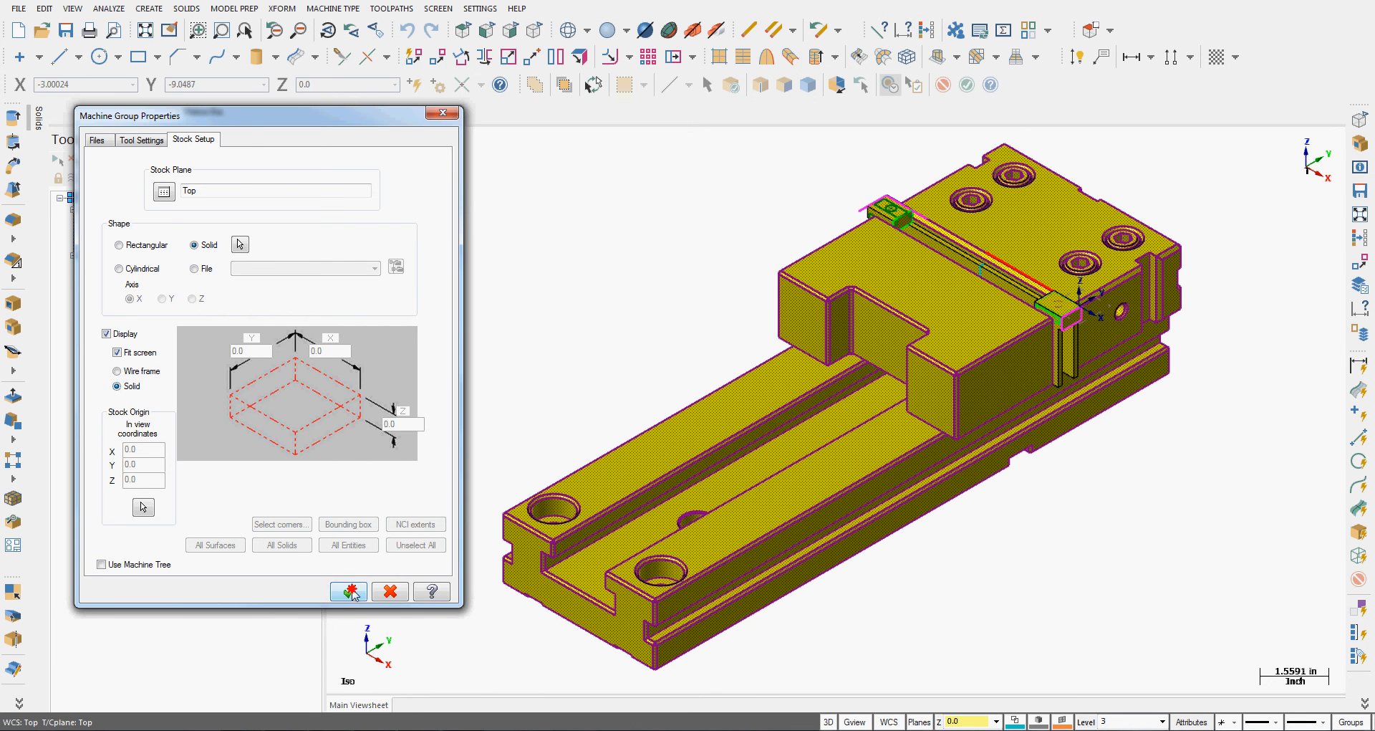
left_click(348, 590)
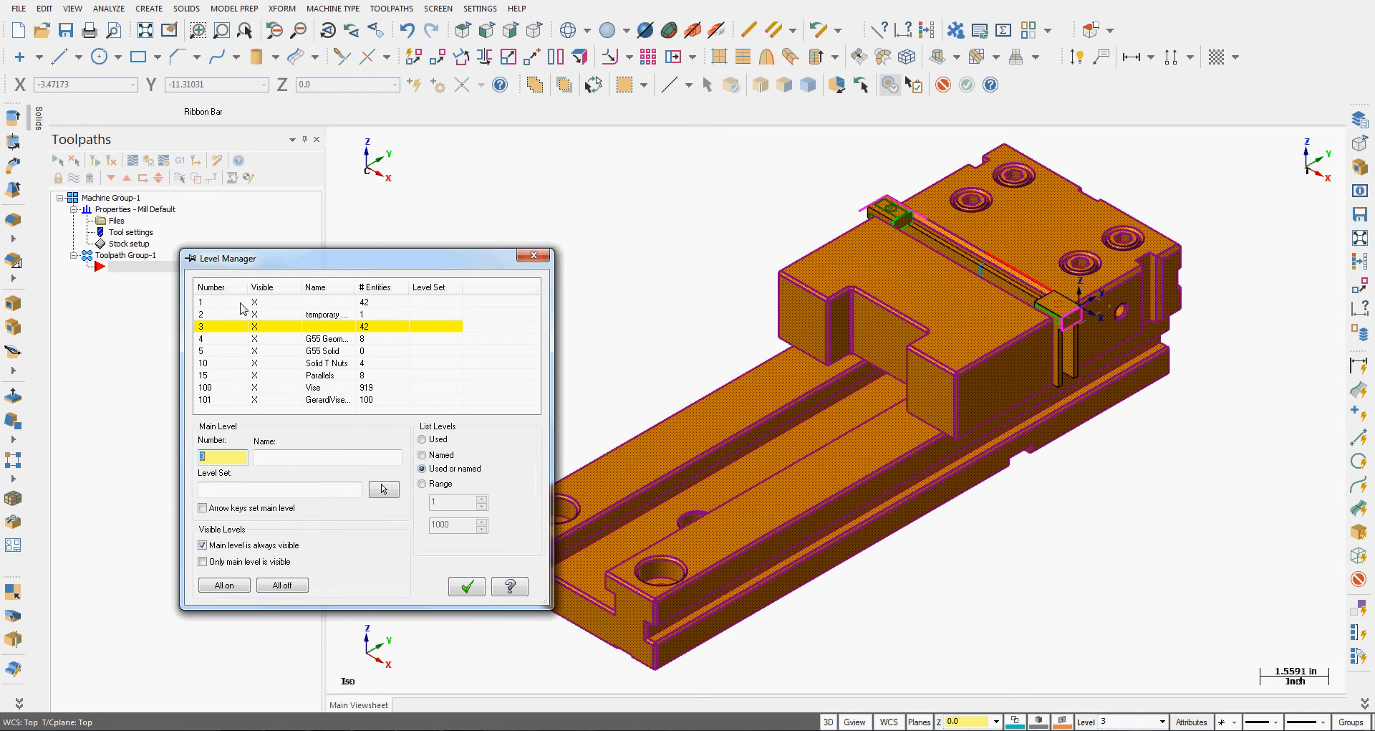
Step: Make level 1 main, turn all other levels off, and orbit the red stock
left_click(210, 301)
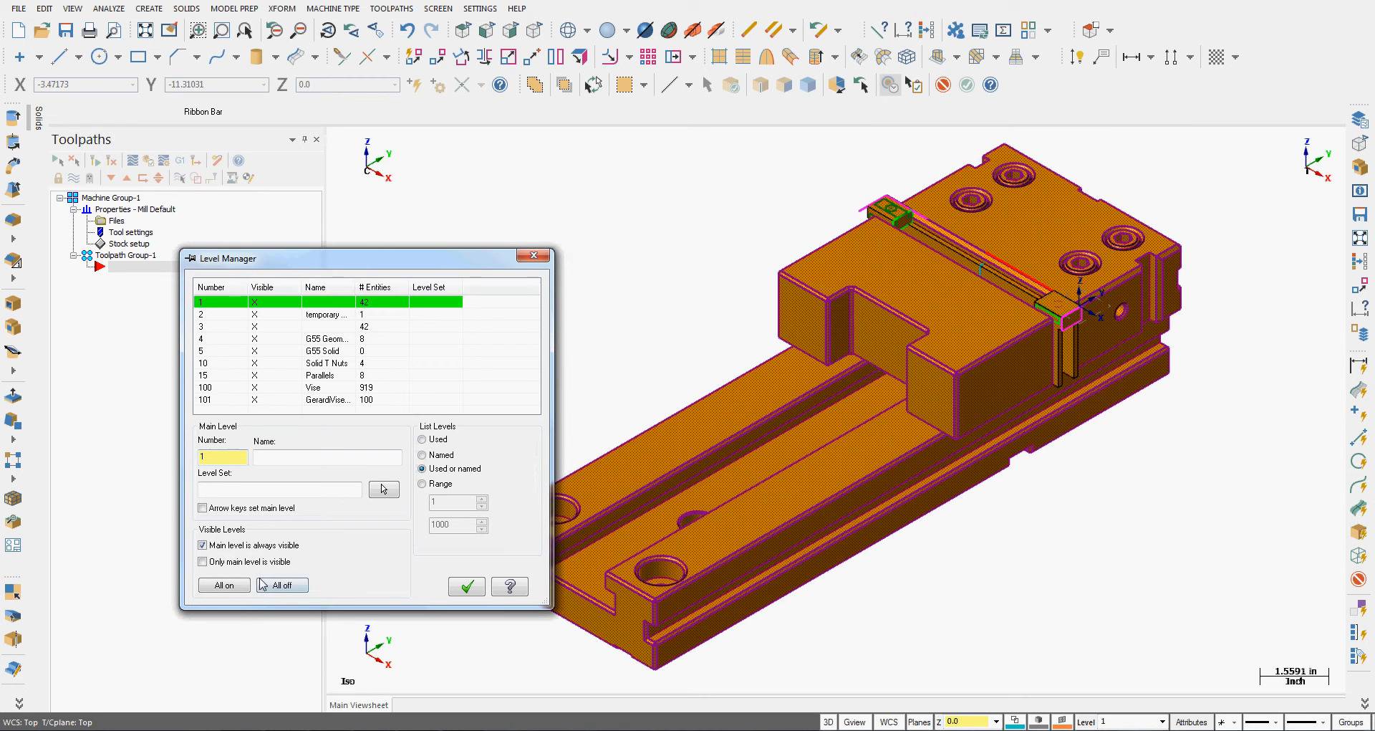
left_click(465, 586)
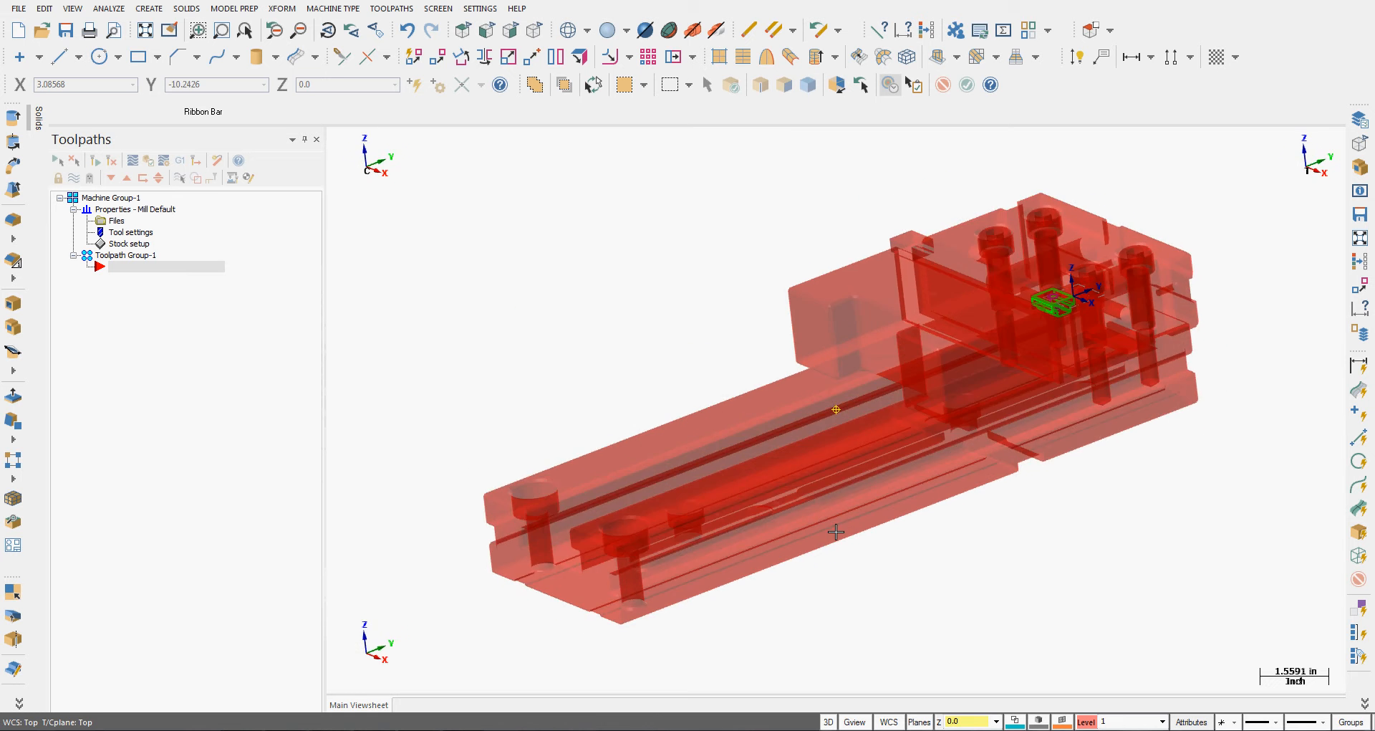
left_click_drag(836, 409, 931, 432)
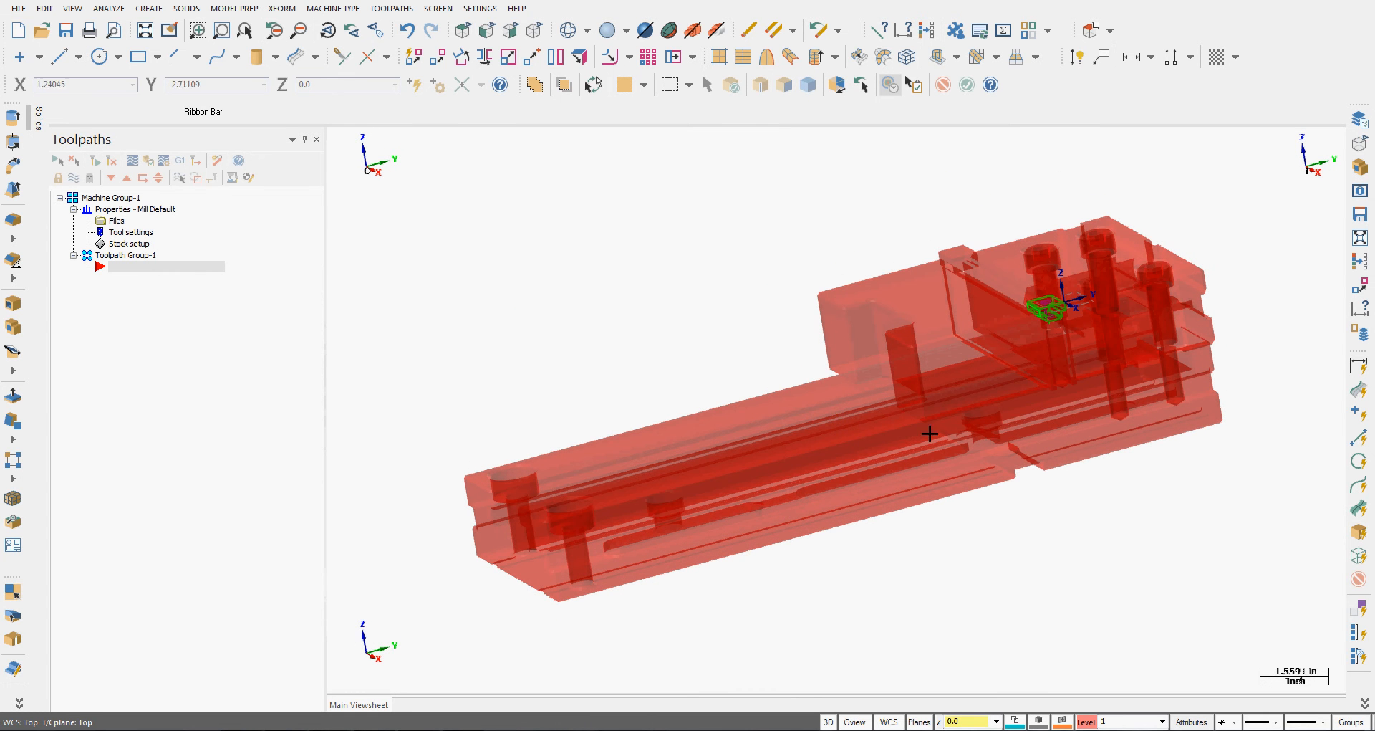
mouse_move(984, 318)
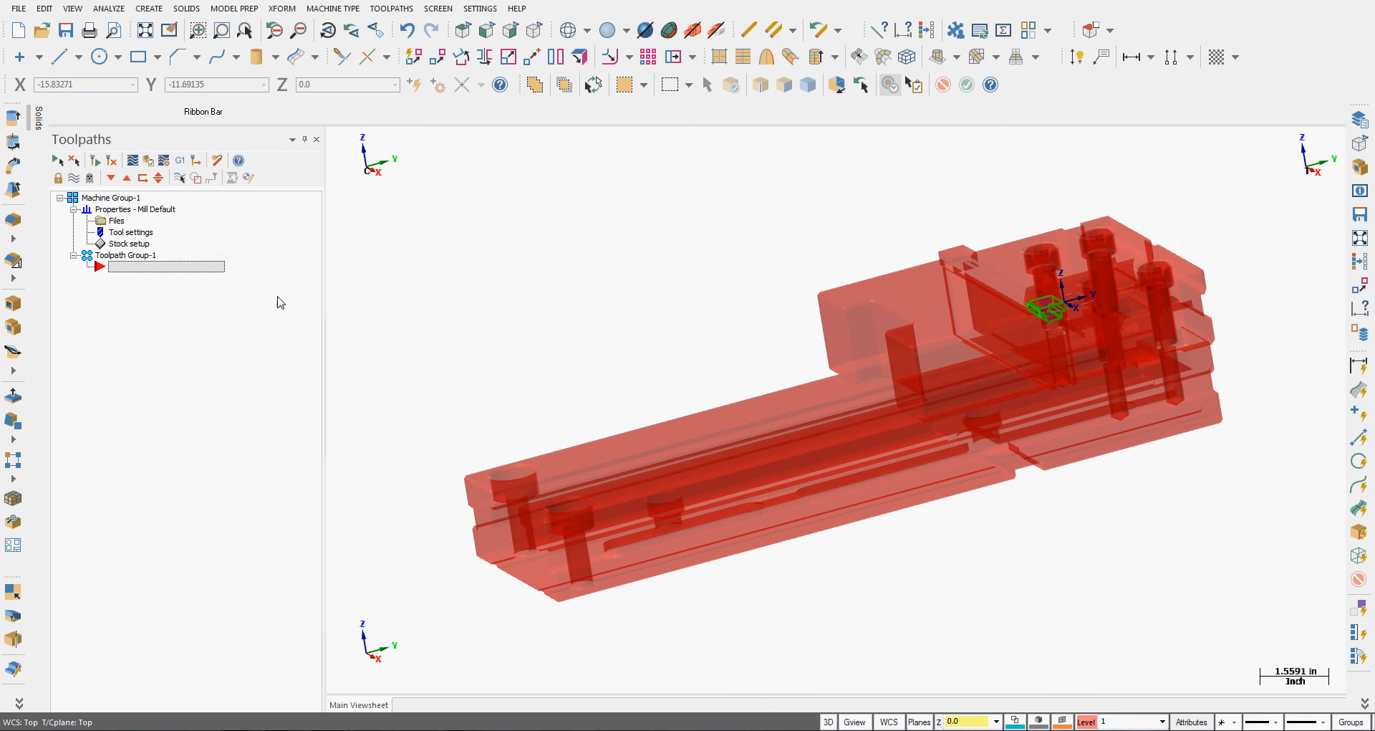
mouse_move(280, 313)
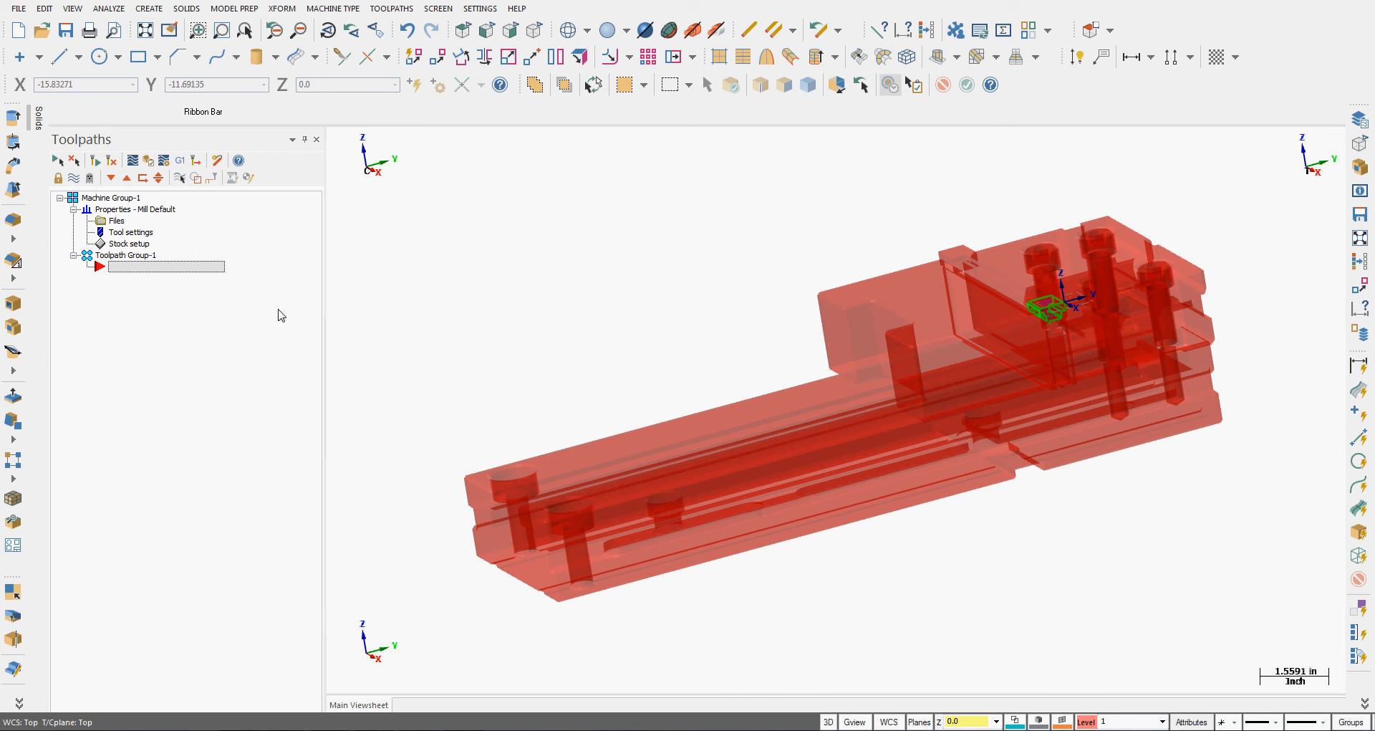